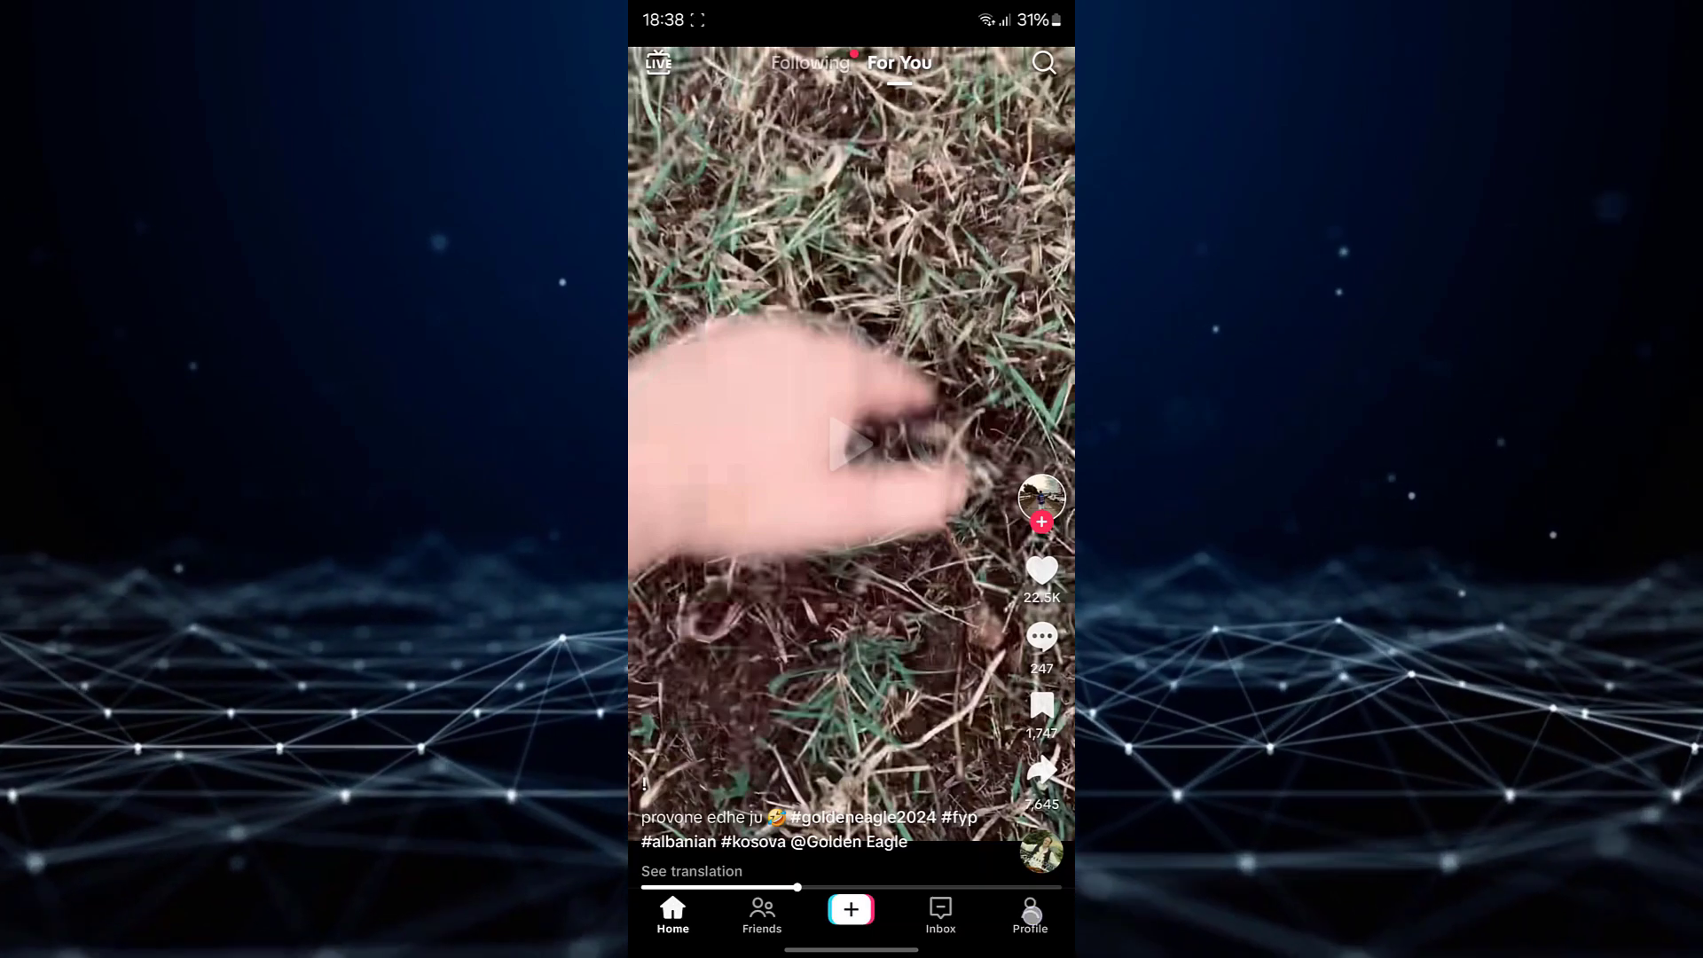
Go to the account's own profile page from the bottom navigation
click(1029, 919)
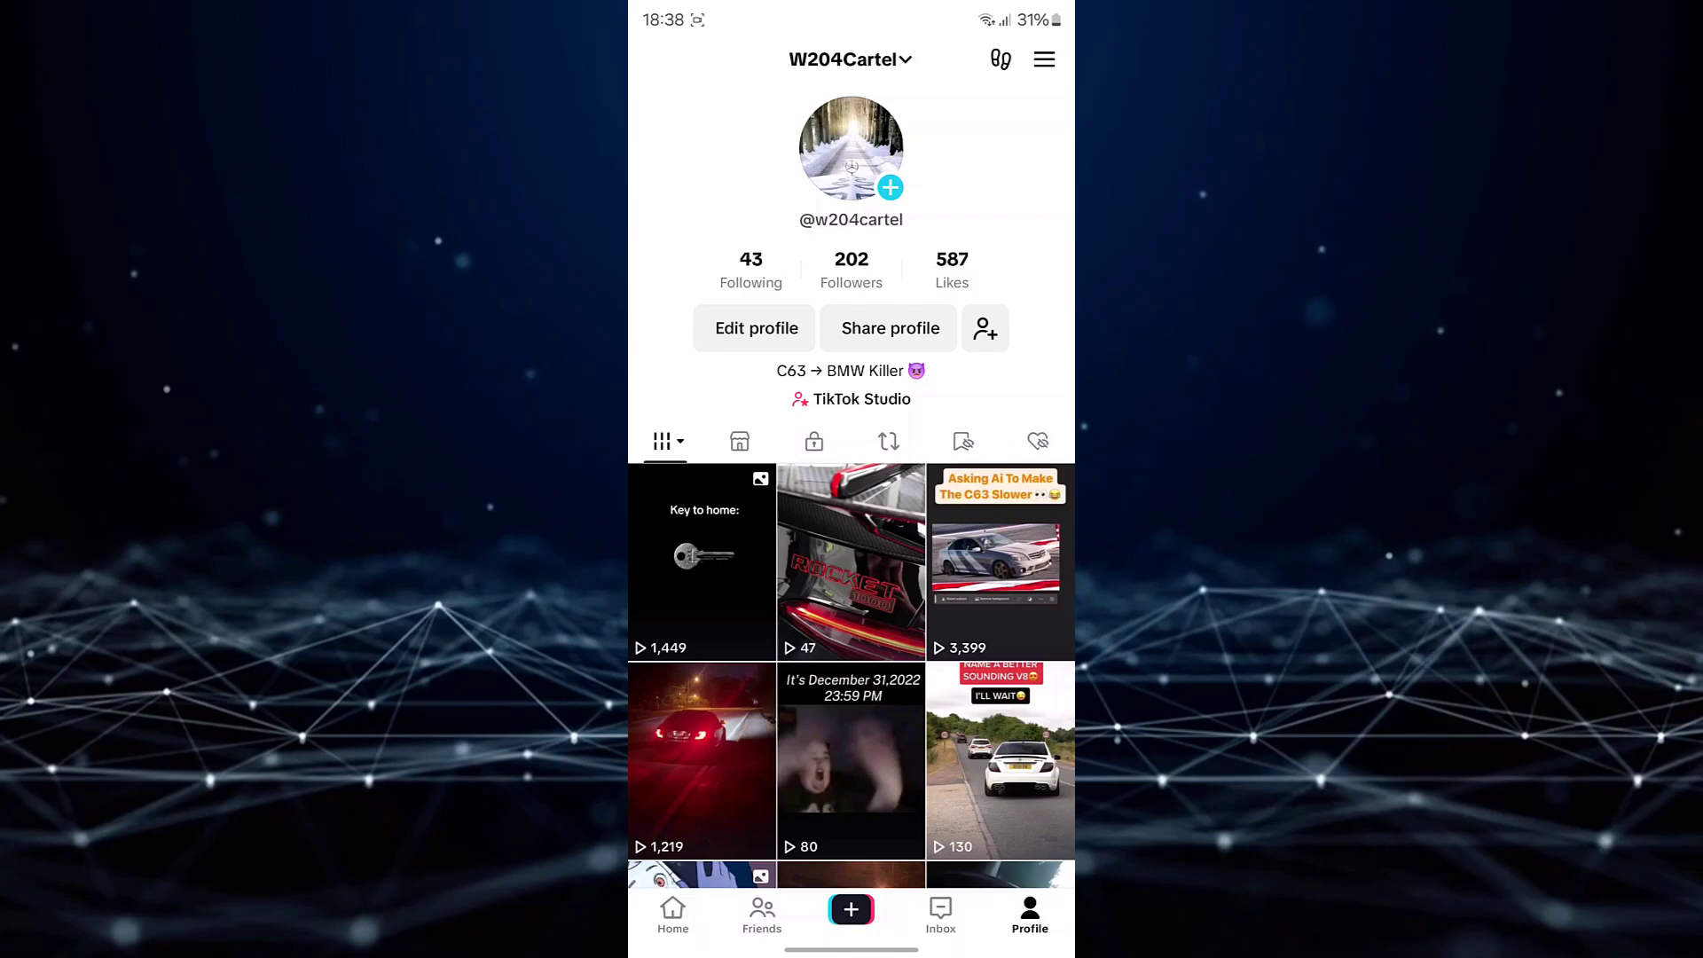
Enter profile editing and reach the Social section to add YouTube
click(755, 329)
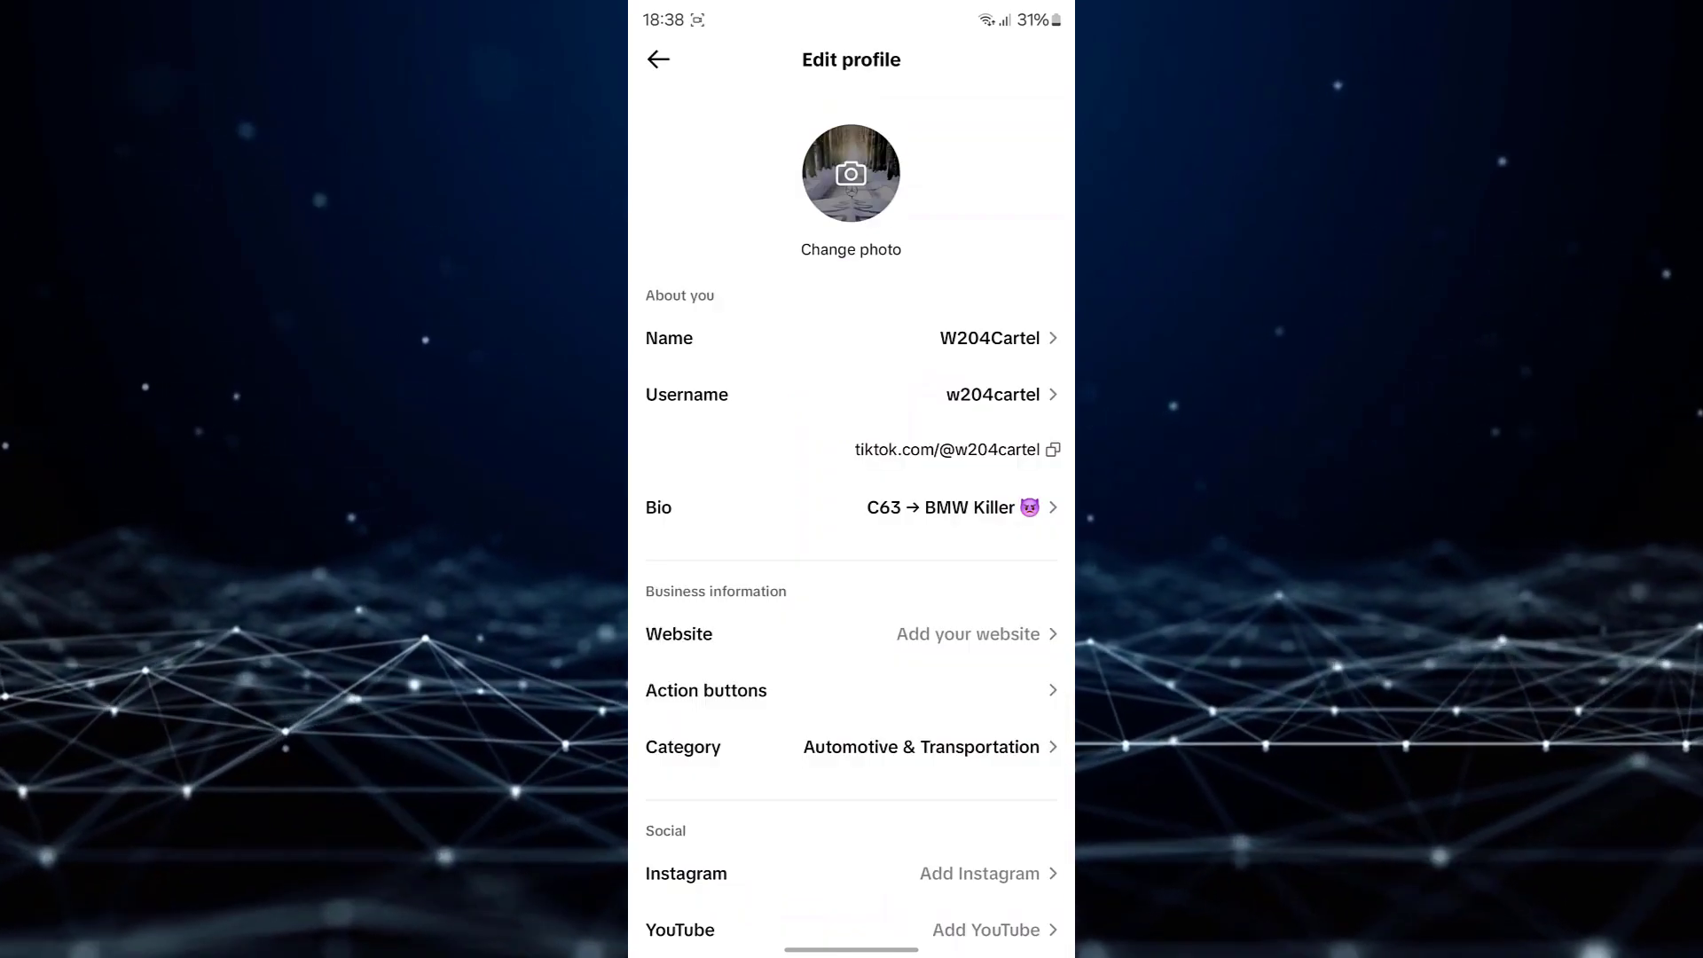
scroll(down, 3)
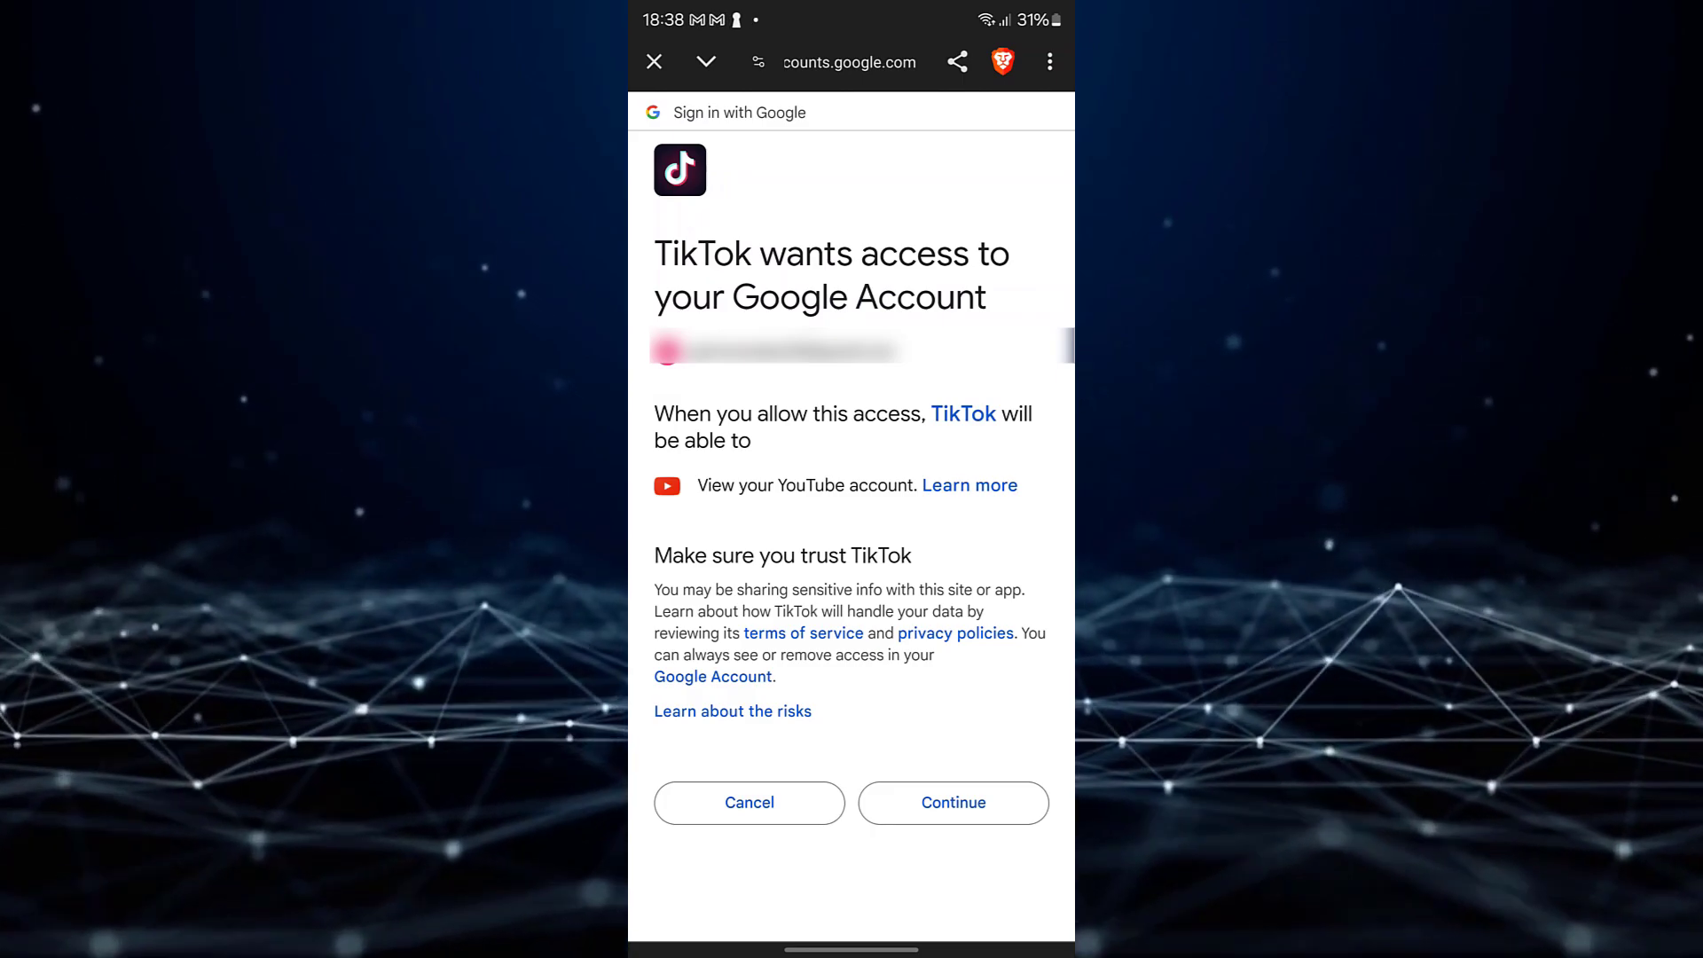
Approve TikTok's request to view the YouTube account via Continue
click(953, 804)
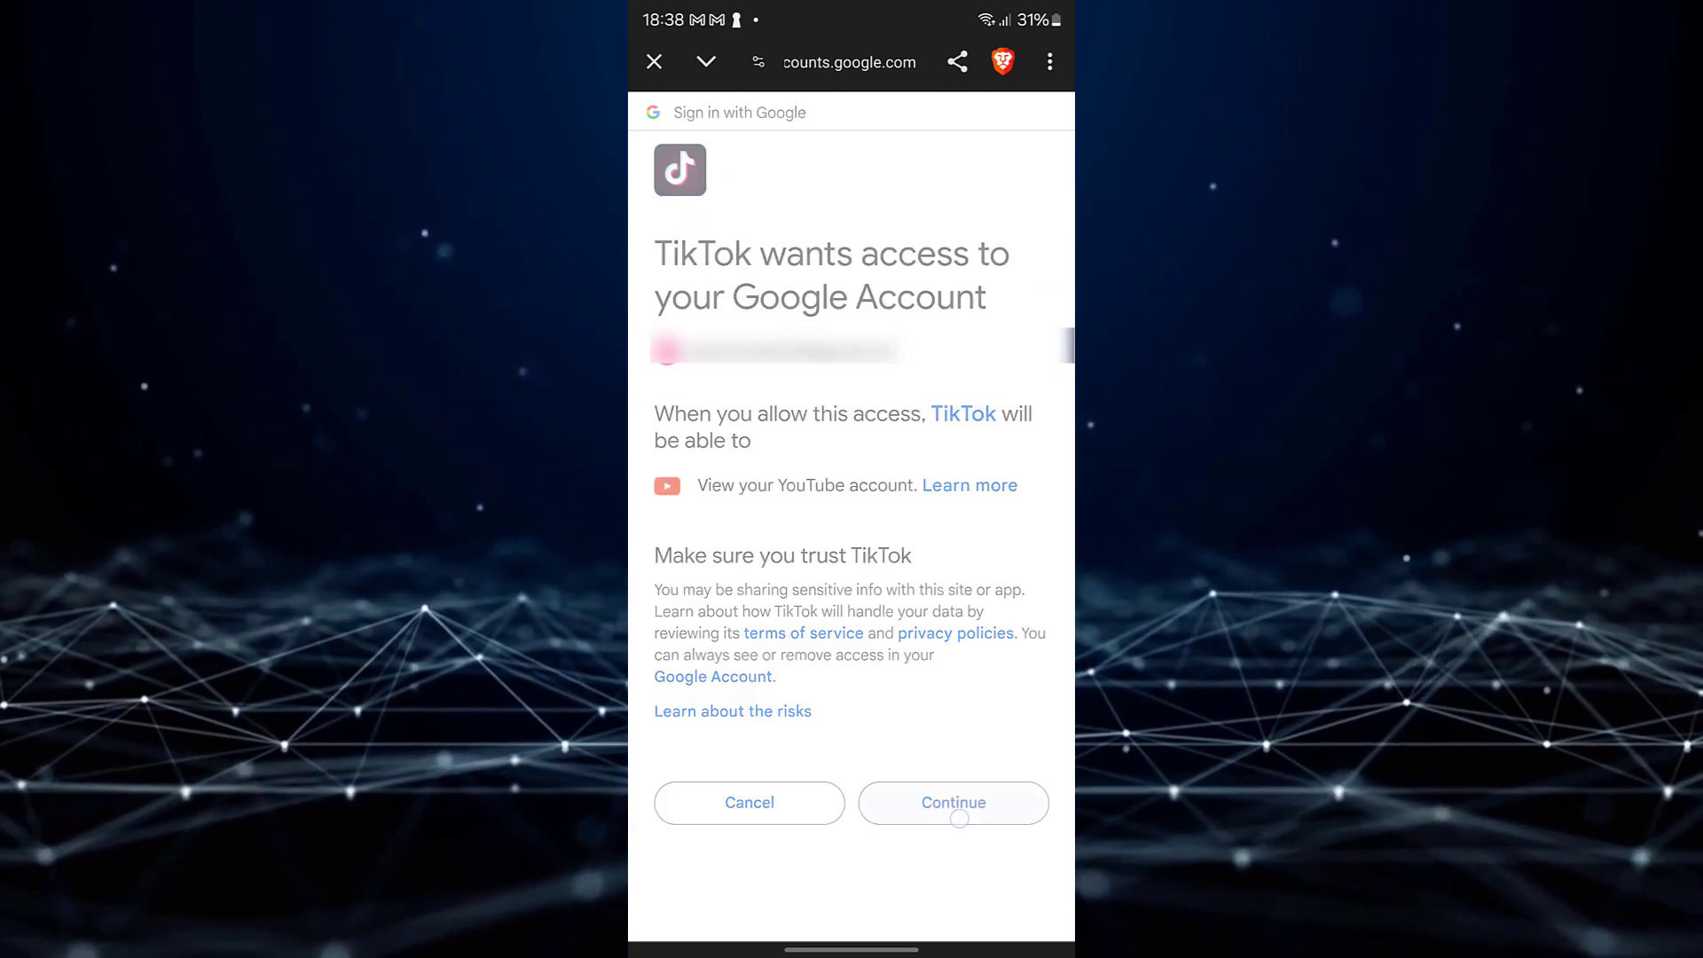
click(953, 803)
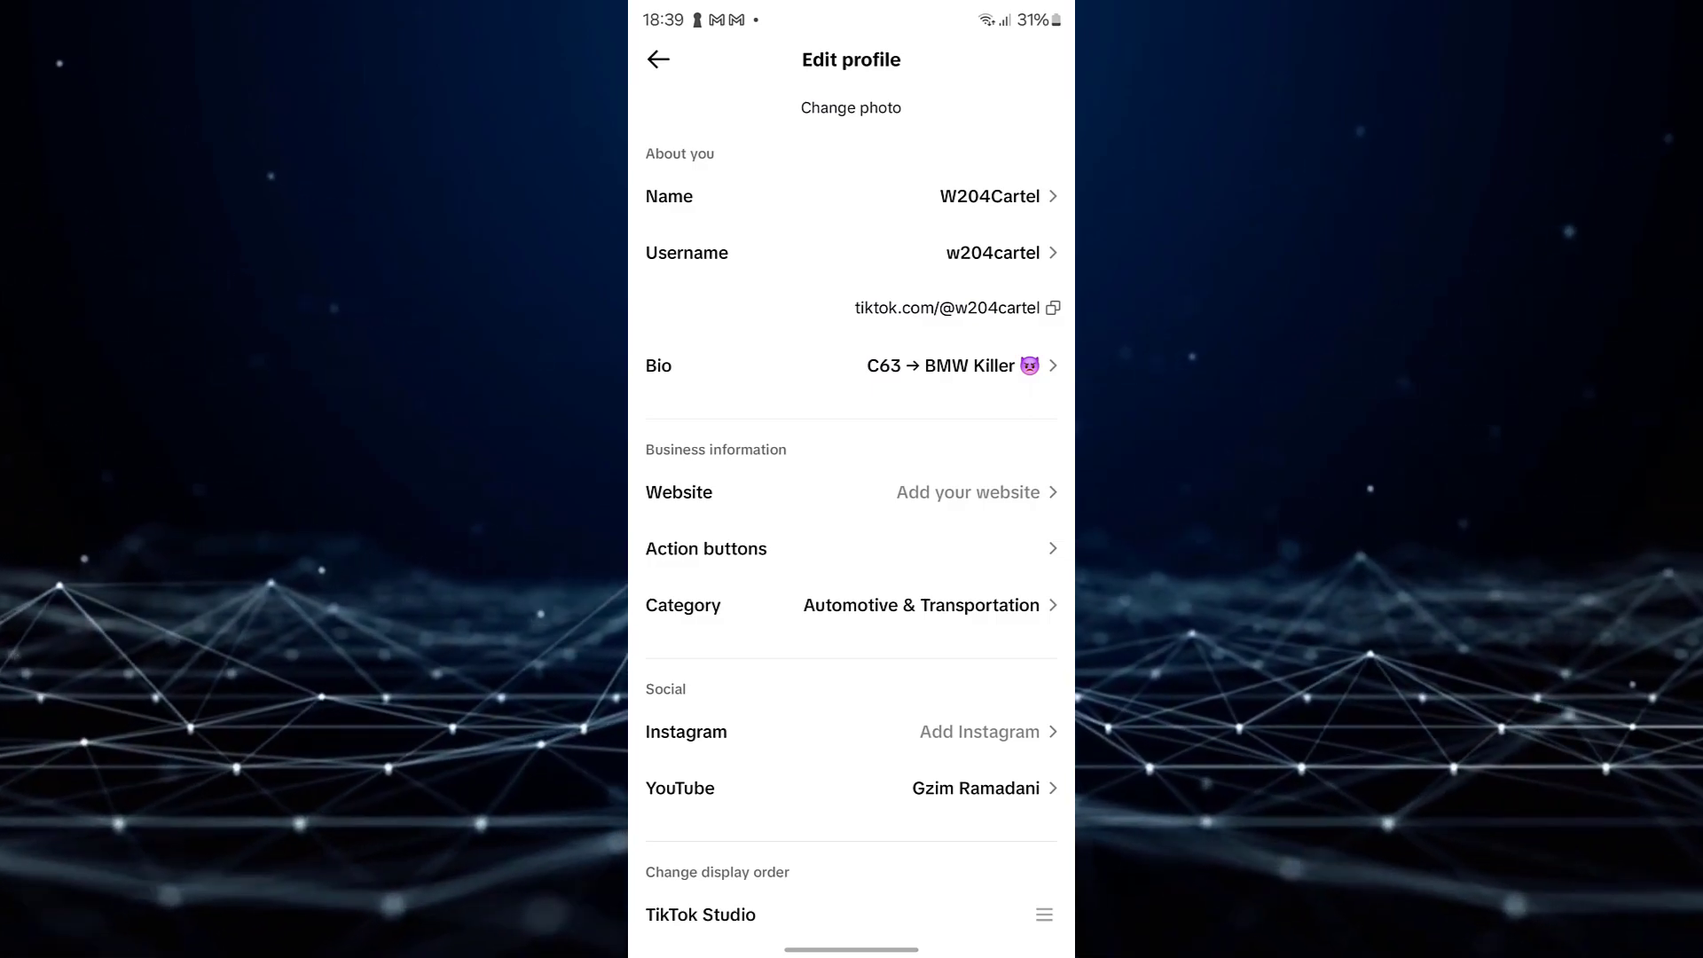
Return to the profile, where a YouTube link now sits beside TikTok Studio
click(657, 61)
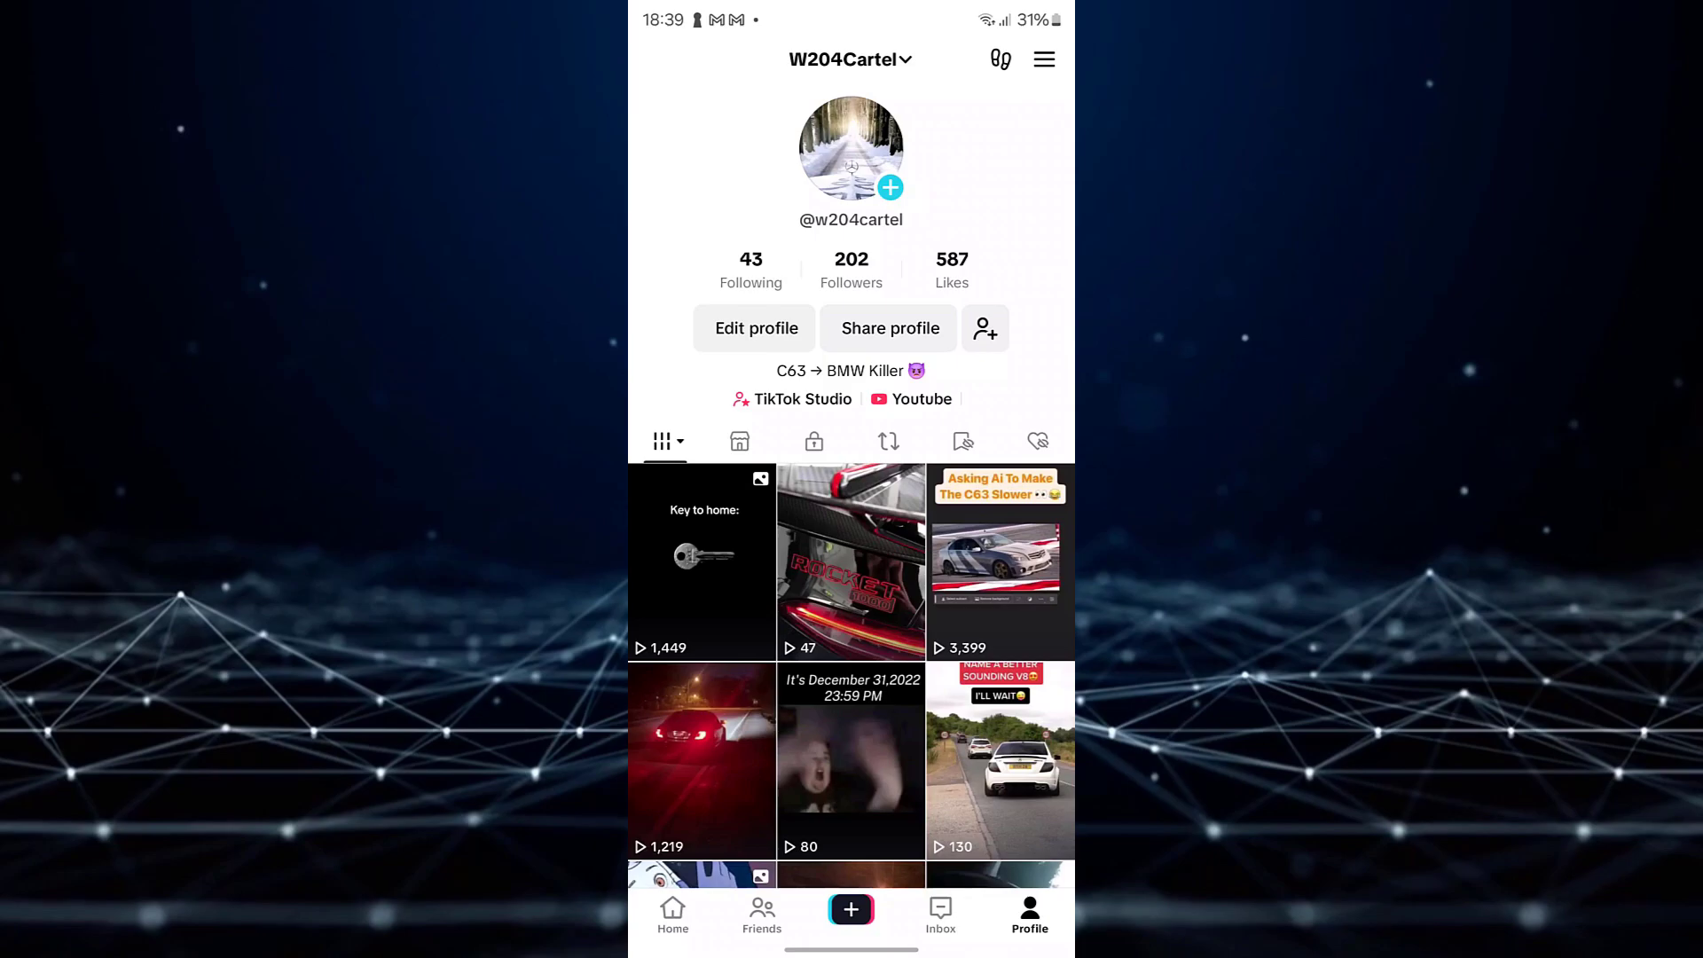